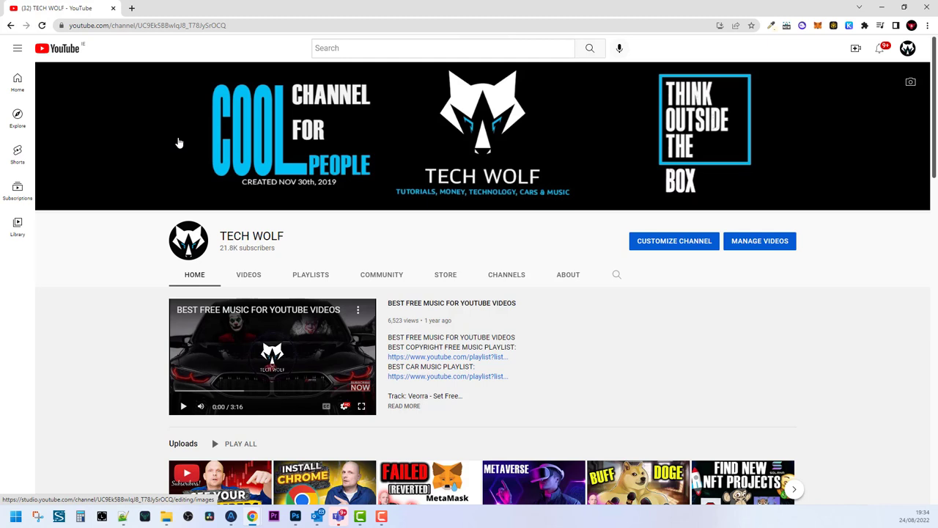
mouse_move(152, 176)
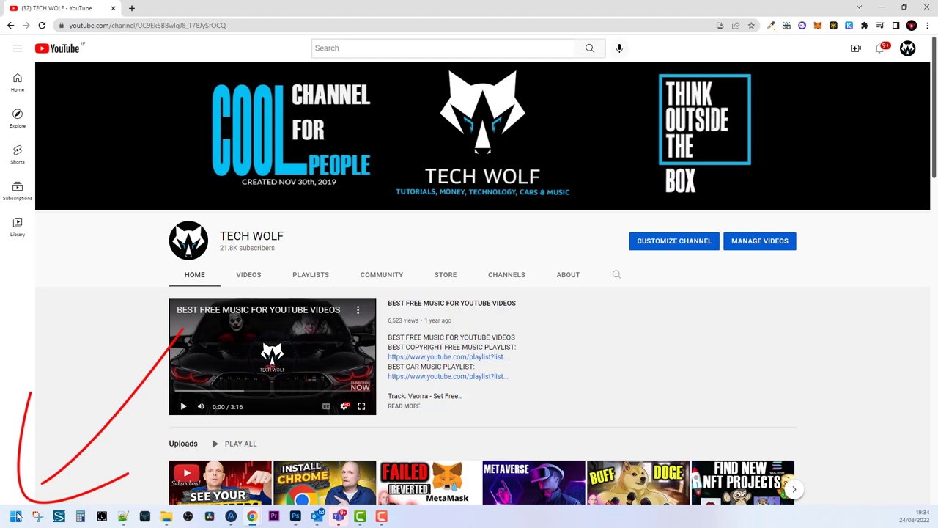
- Right-click the Start button to show the quick-access system tools menu
right_click(16, 517)
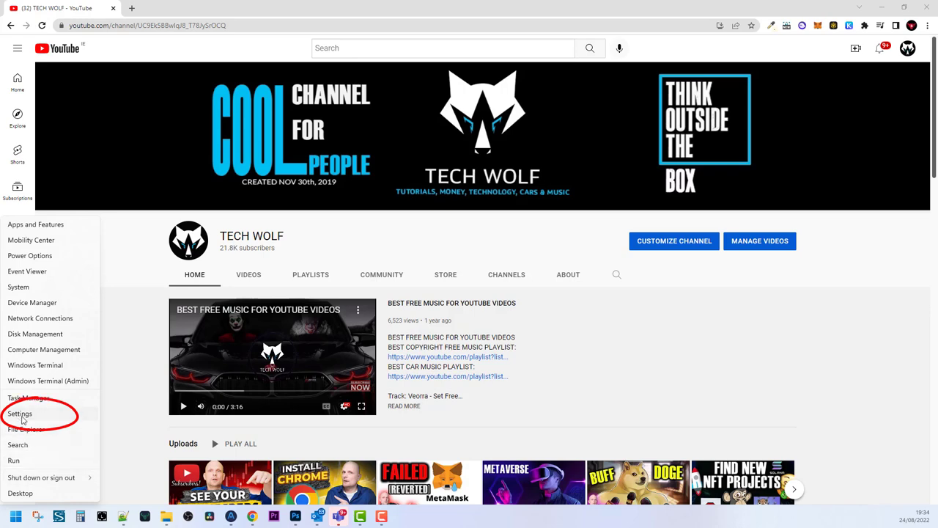
- Open Settings from the quick menu and go to Privacy & security
click(20, 413)
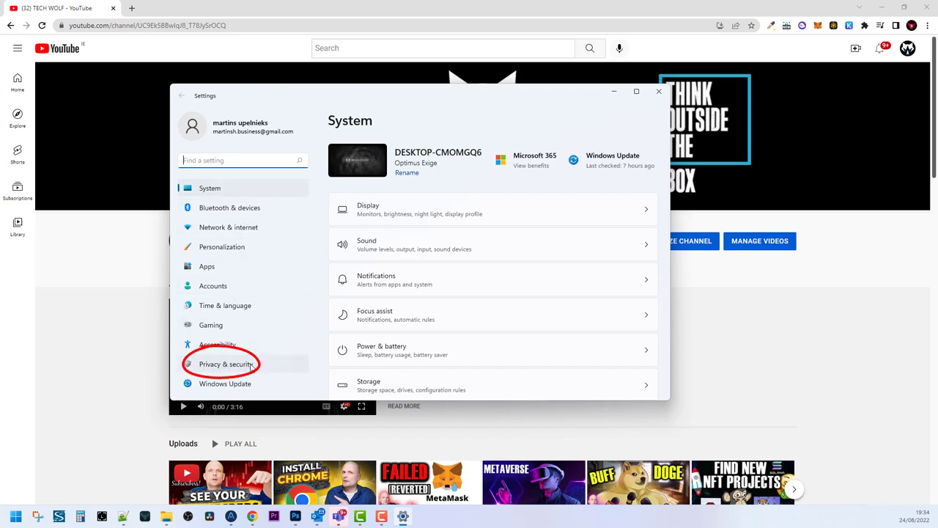
click(226, 365)
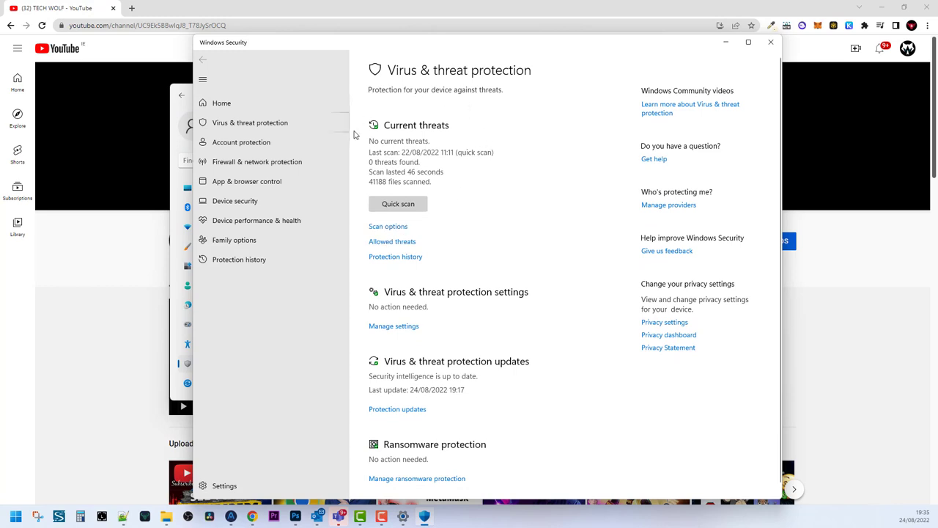
mouse_move(391, 253)
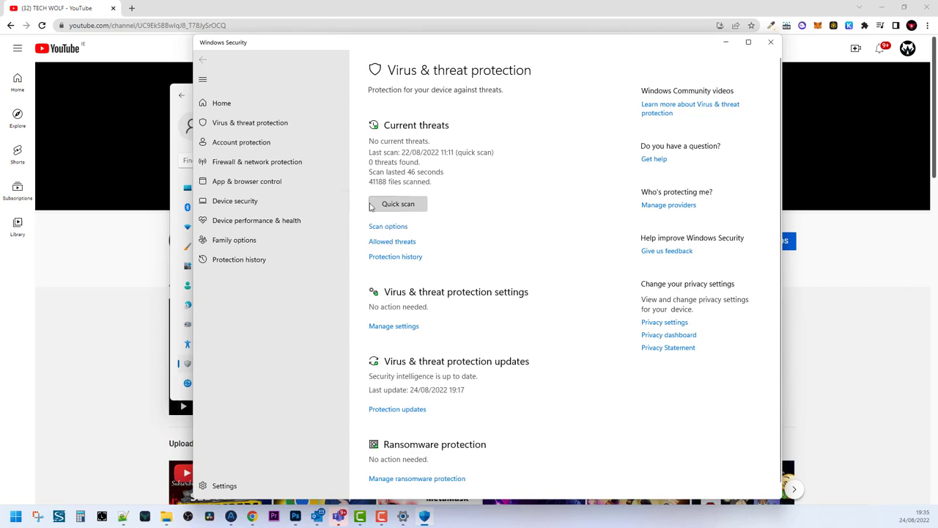
mouse_move(392, 301)
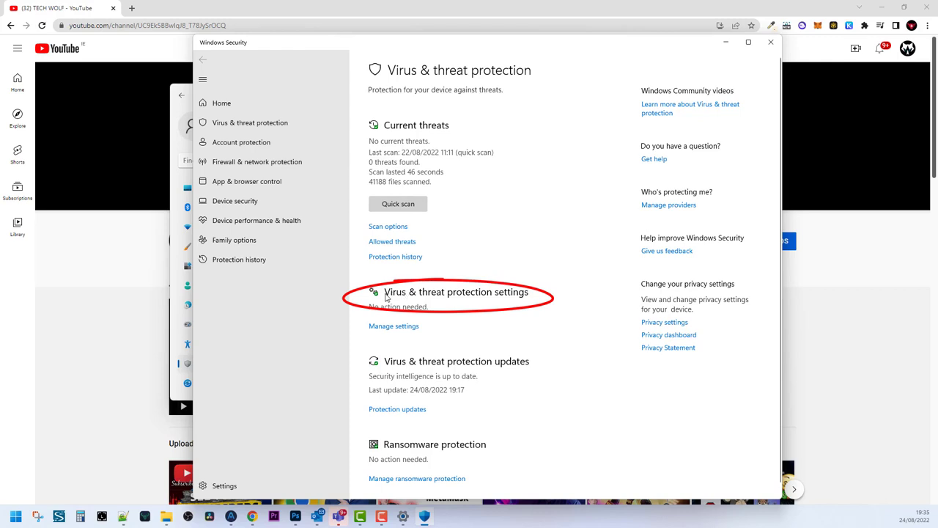
mouse_move(490, 302)
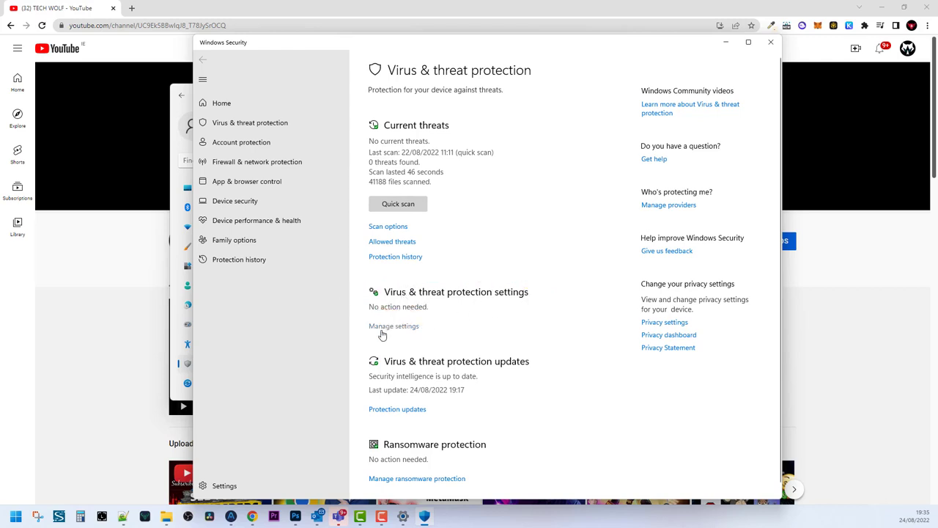
- Choose Manage settings to reach the Real-time protection toggle
click(394, 326)
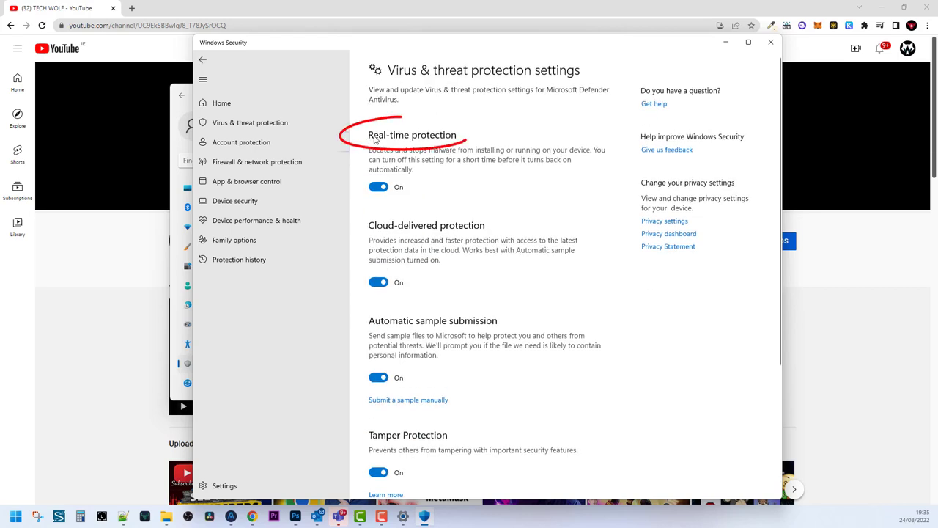